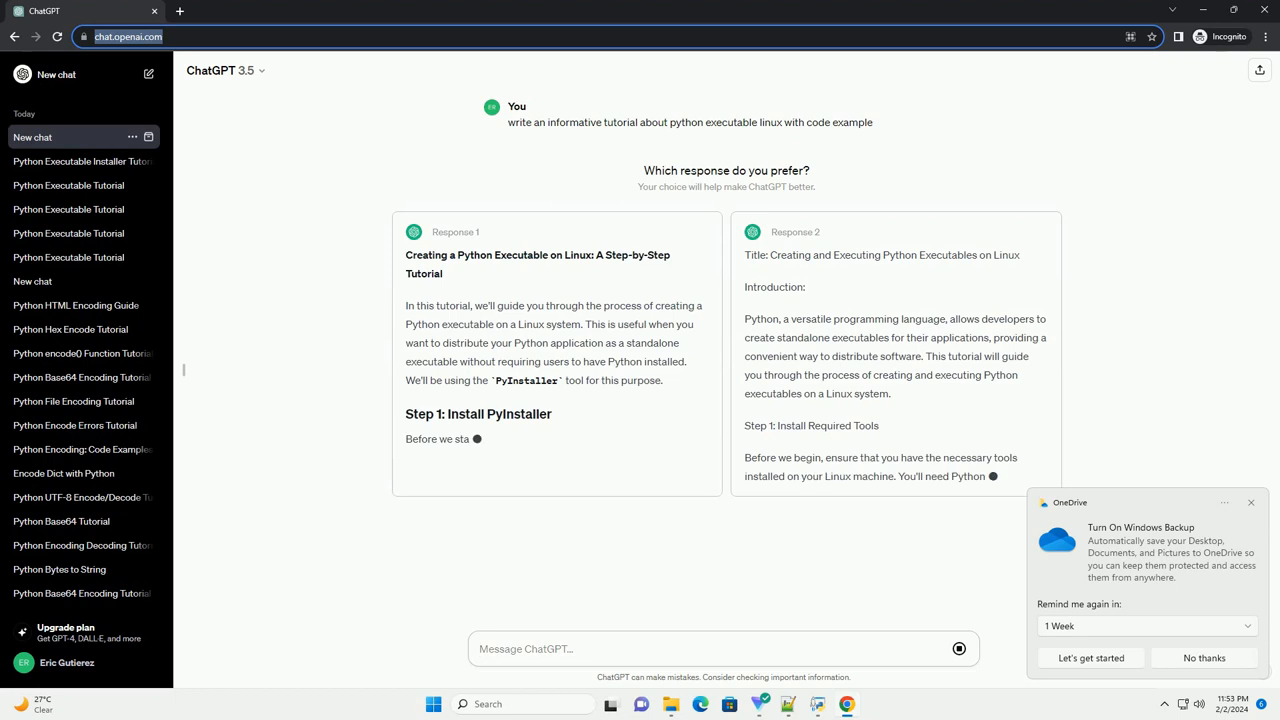
scroll("up", 3)
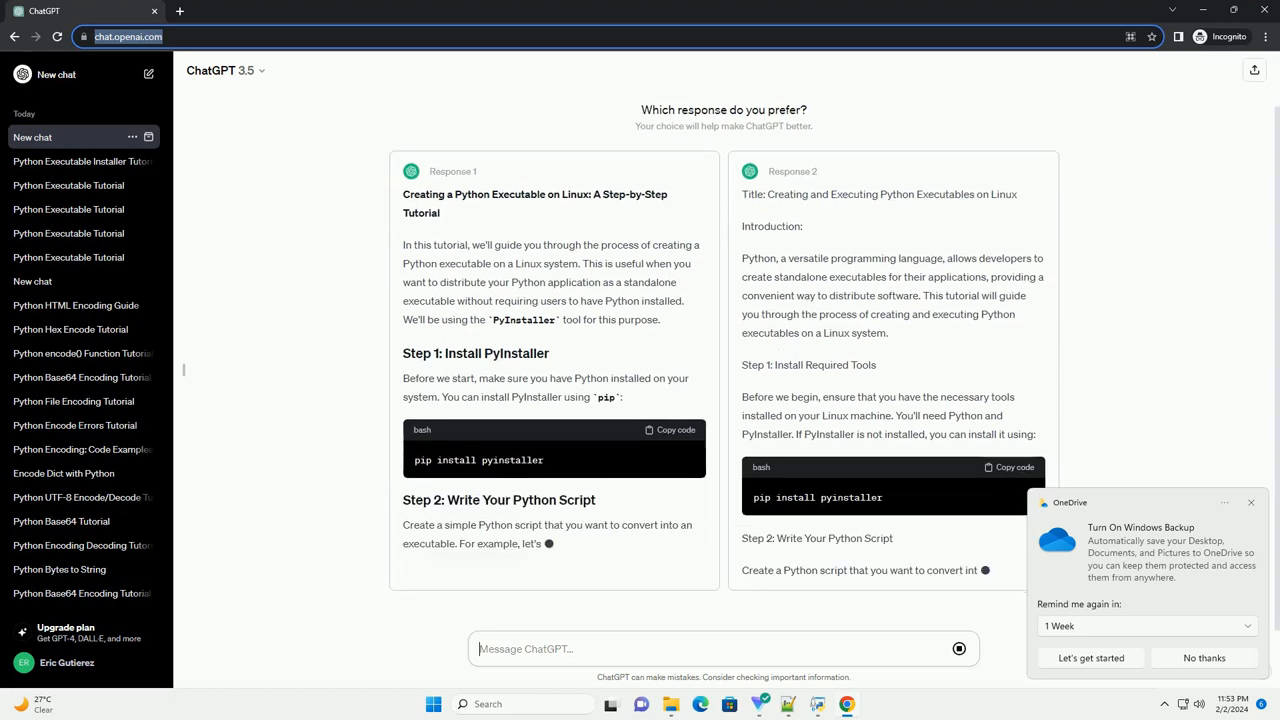
scroll("down", 3)
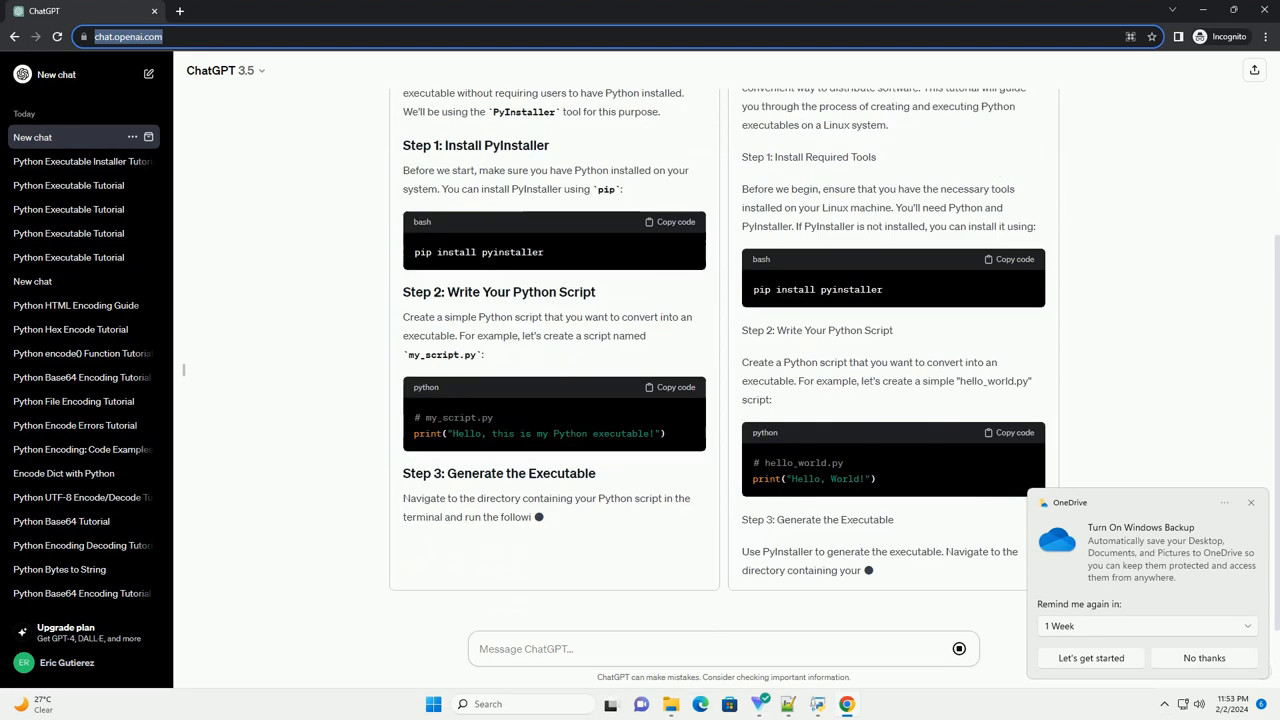
scroll("down", 3)
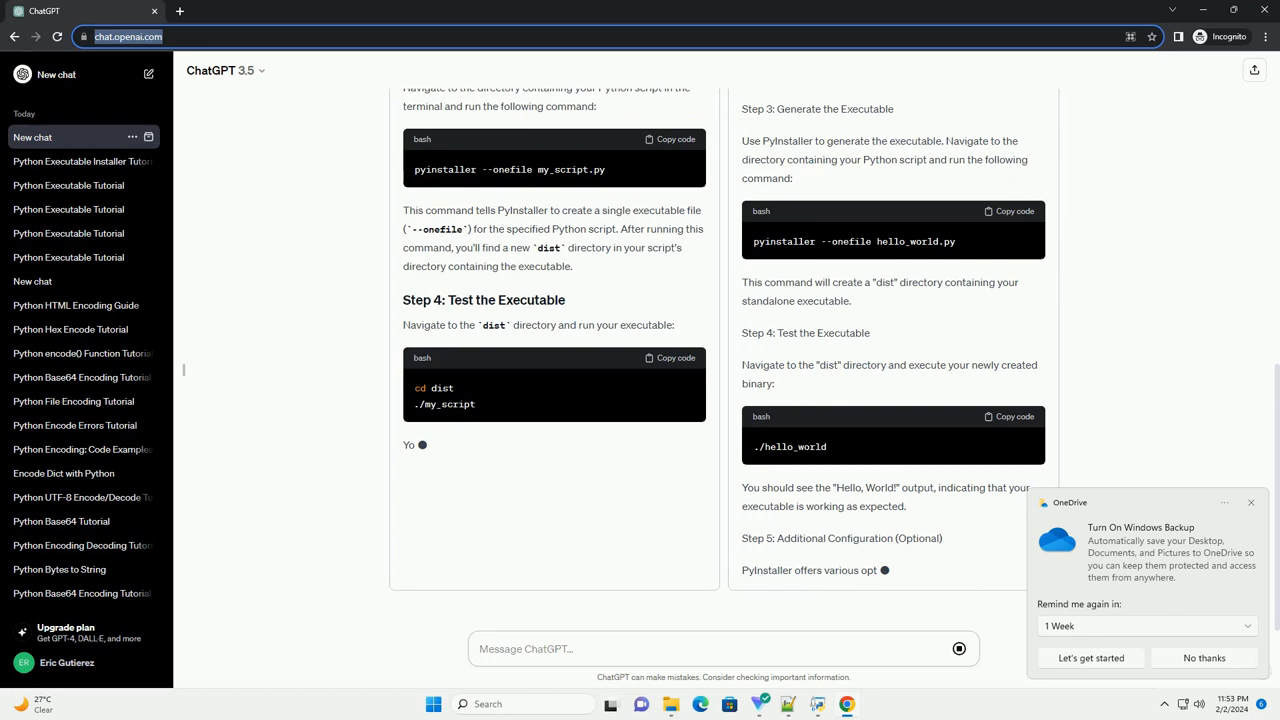
scroll("up", 3)
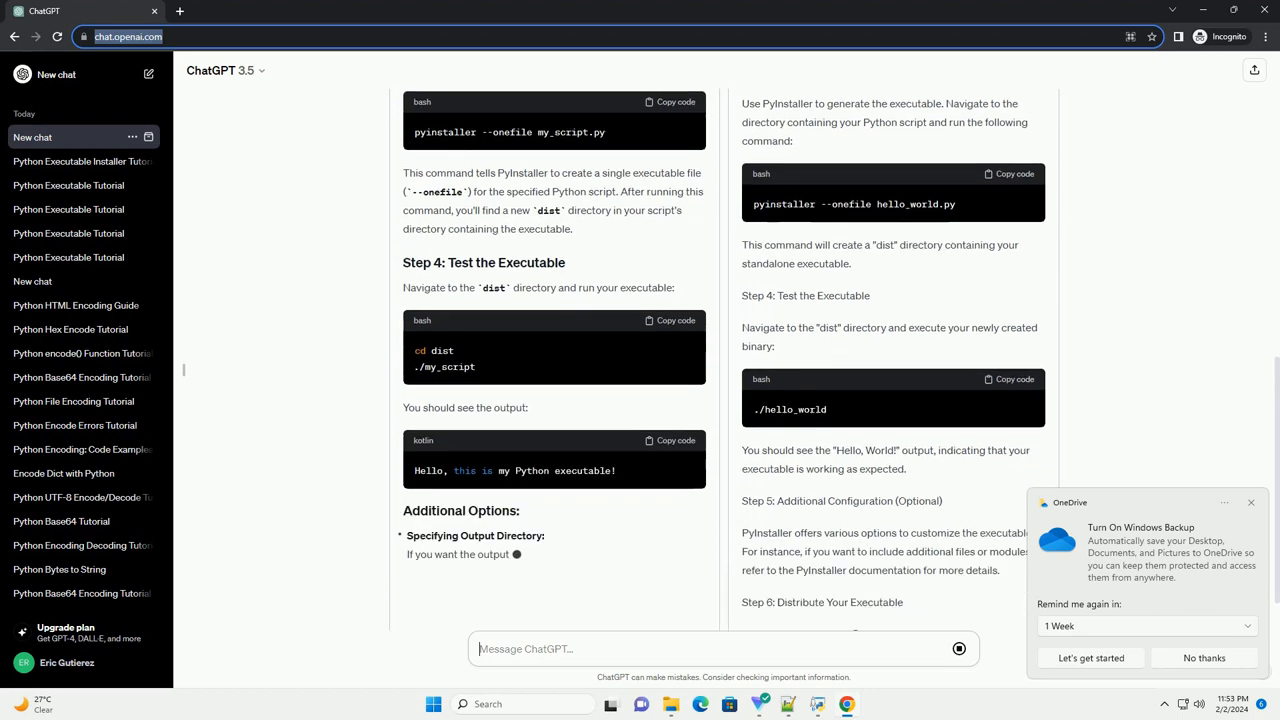
scroll("down", 3)
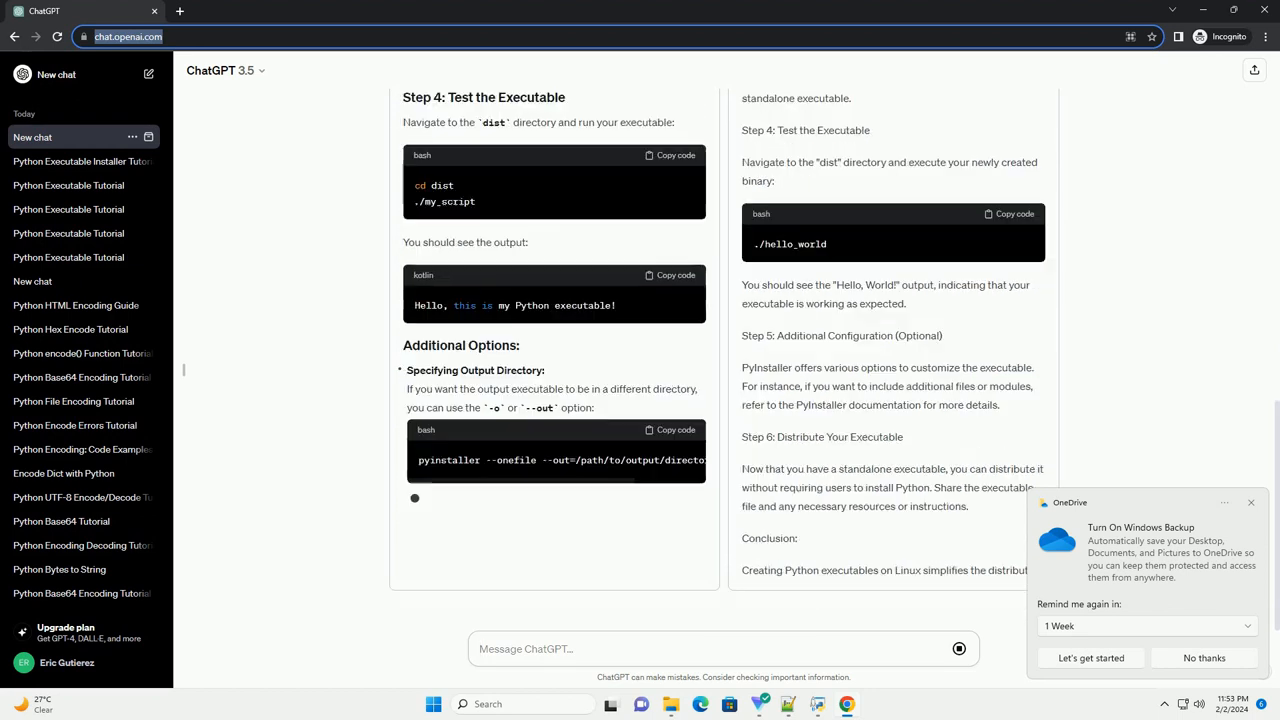
scroll("down", 3)
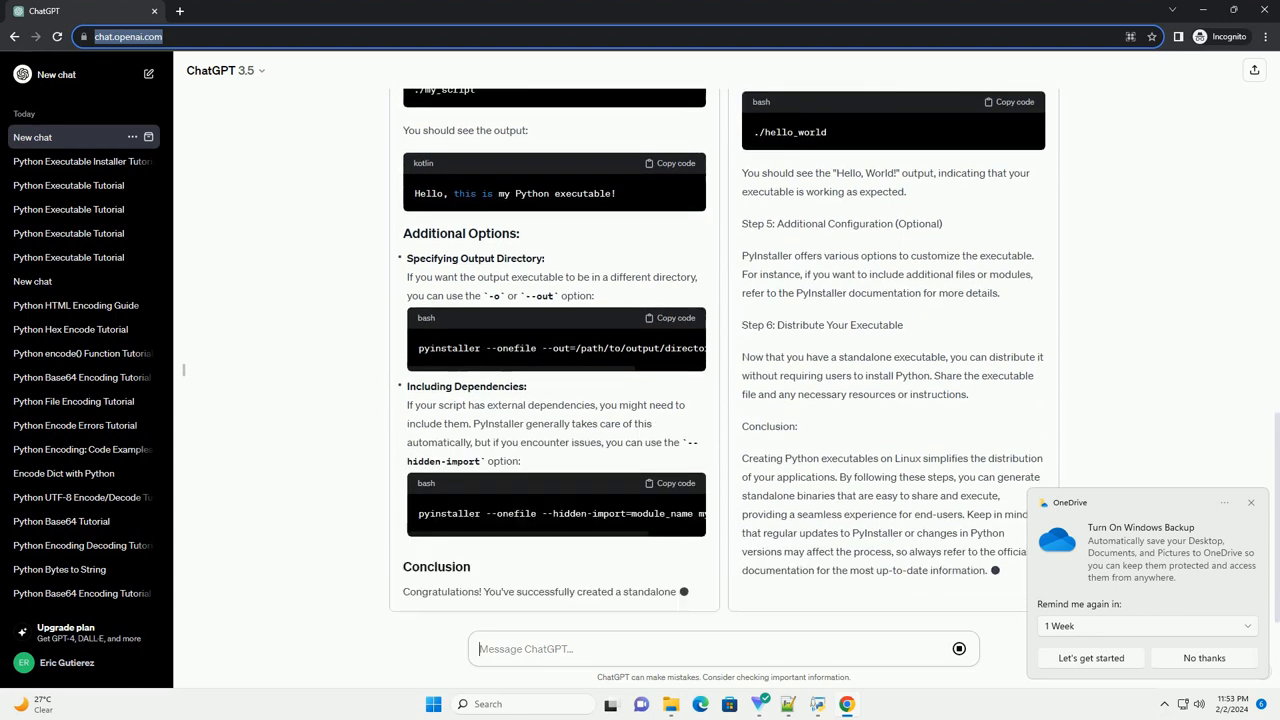
scroll("down", 3)
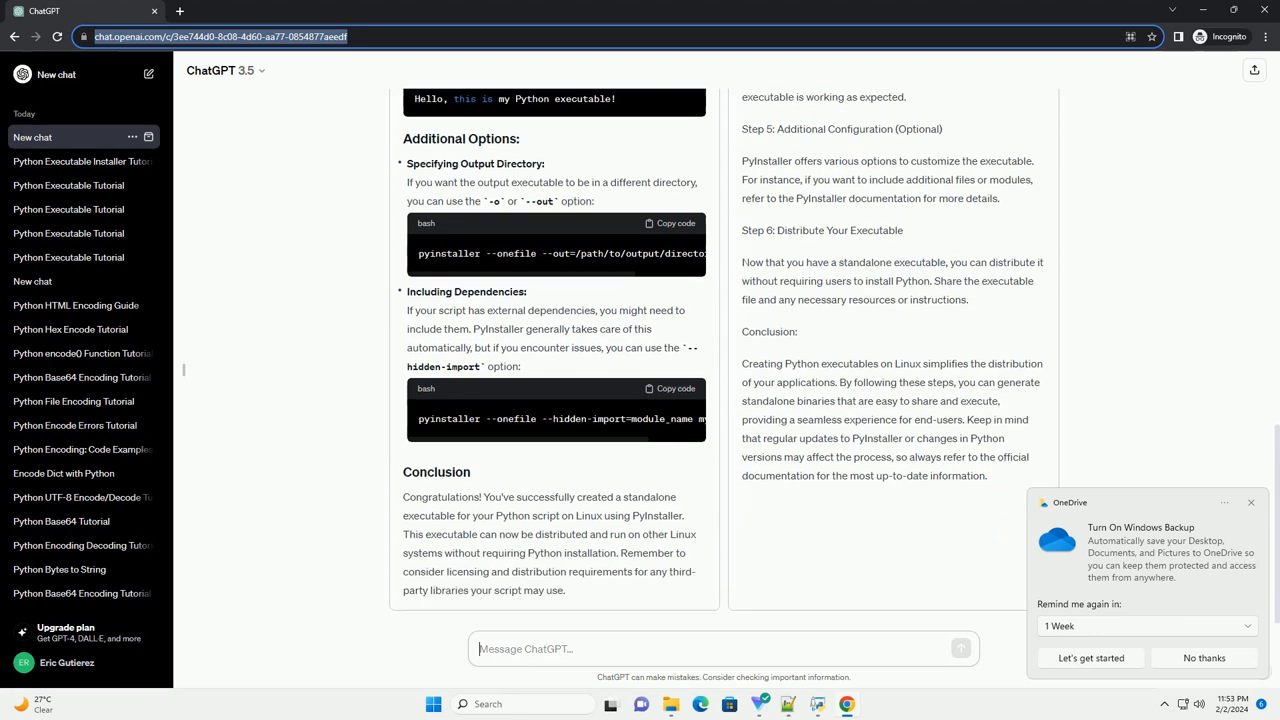
scroll("up", 3)
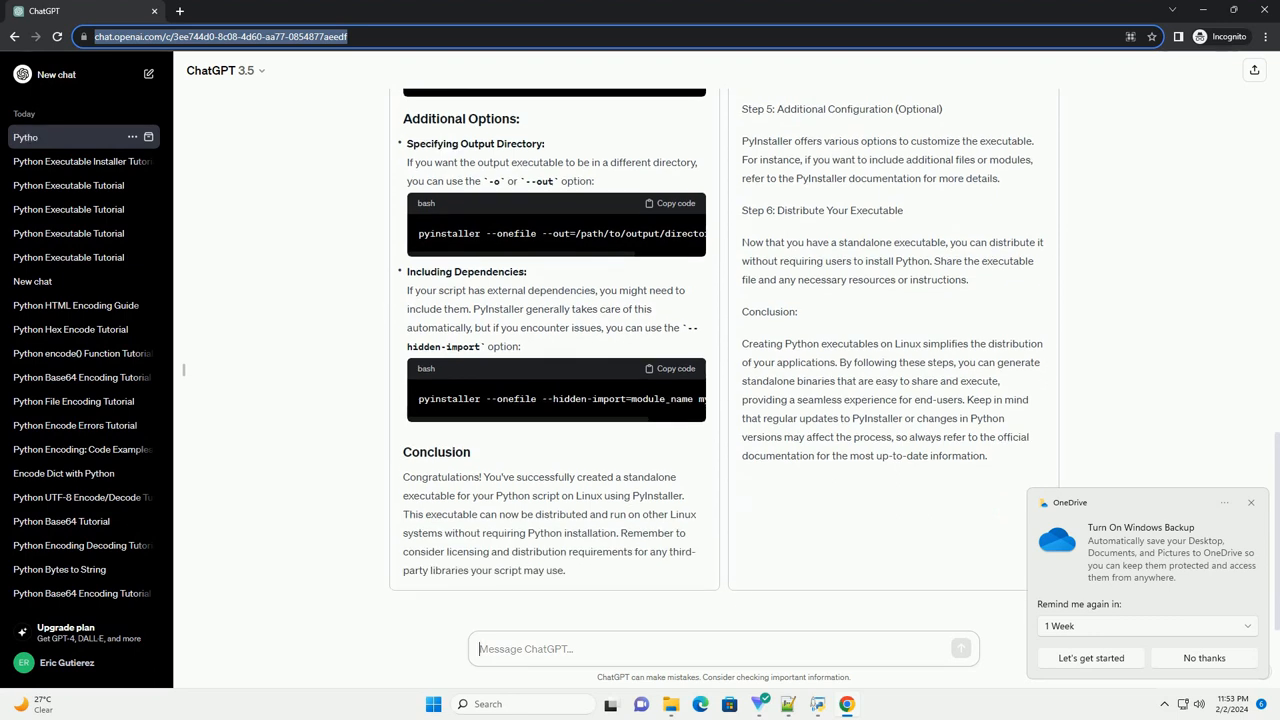